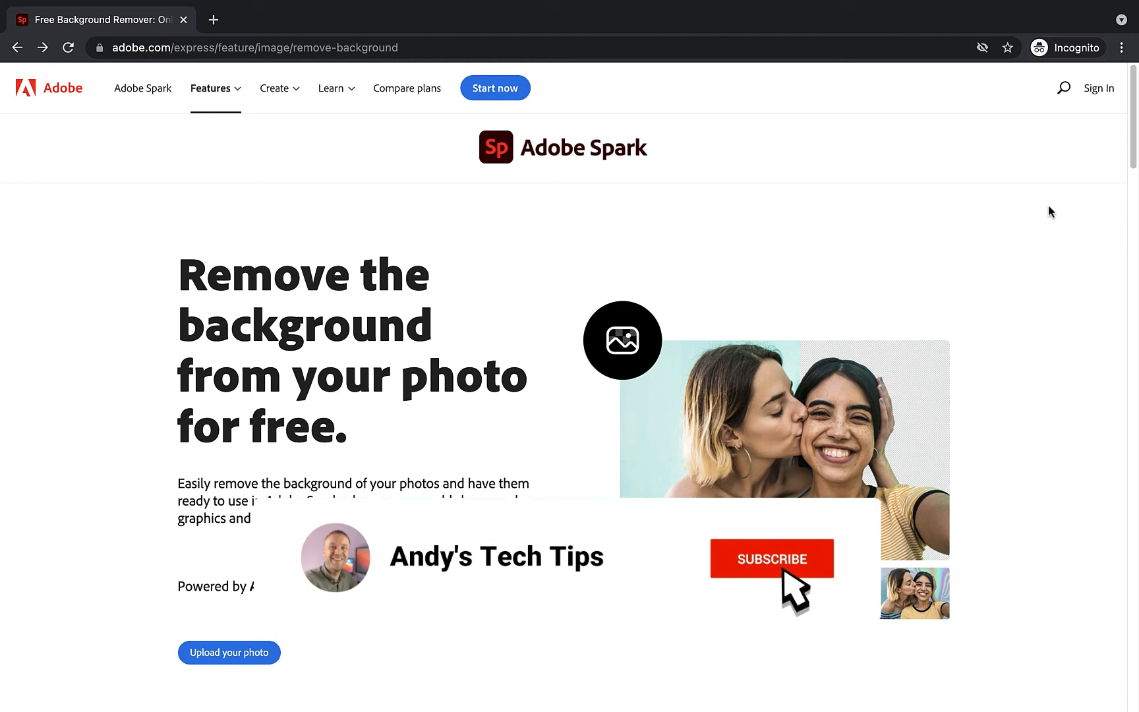
- Open the Remove background quick action via 'Upload your photo'
left_click(771, 558)
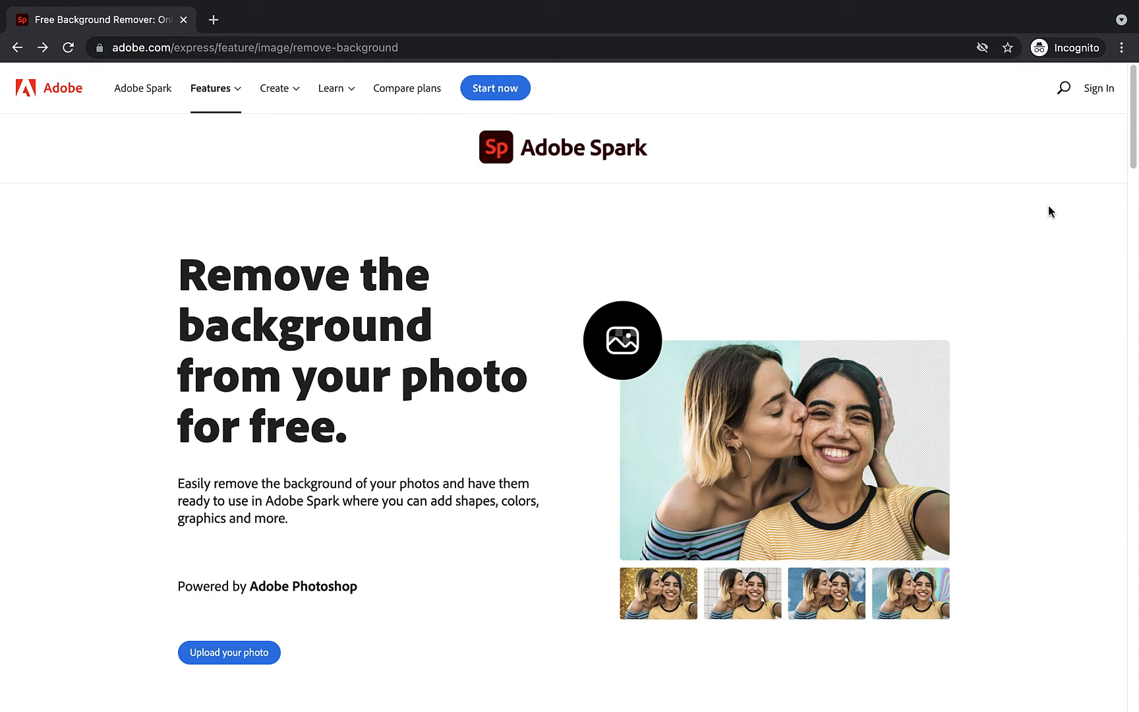
mouse_move(229, 652)
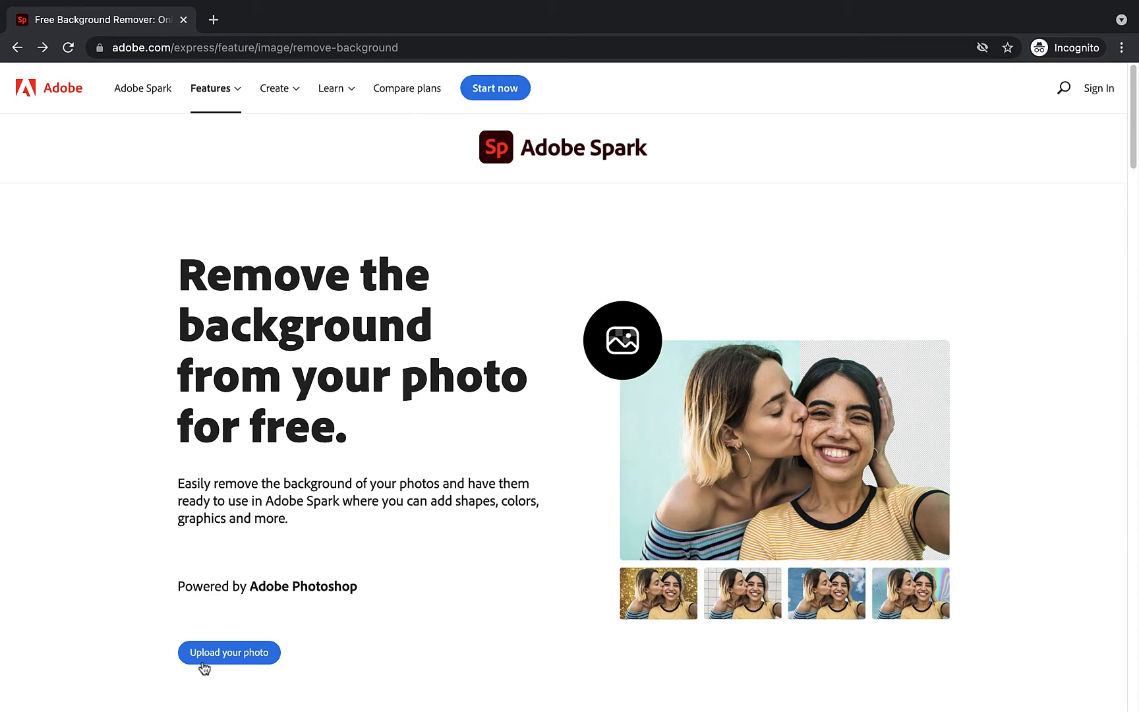
left_click(228, 652)
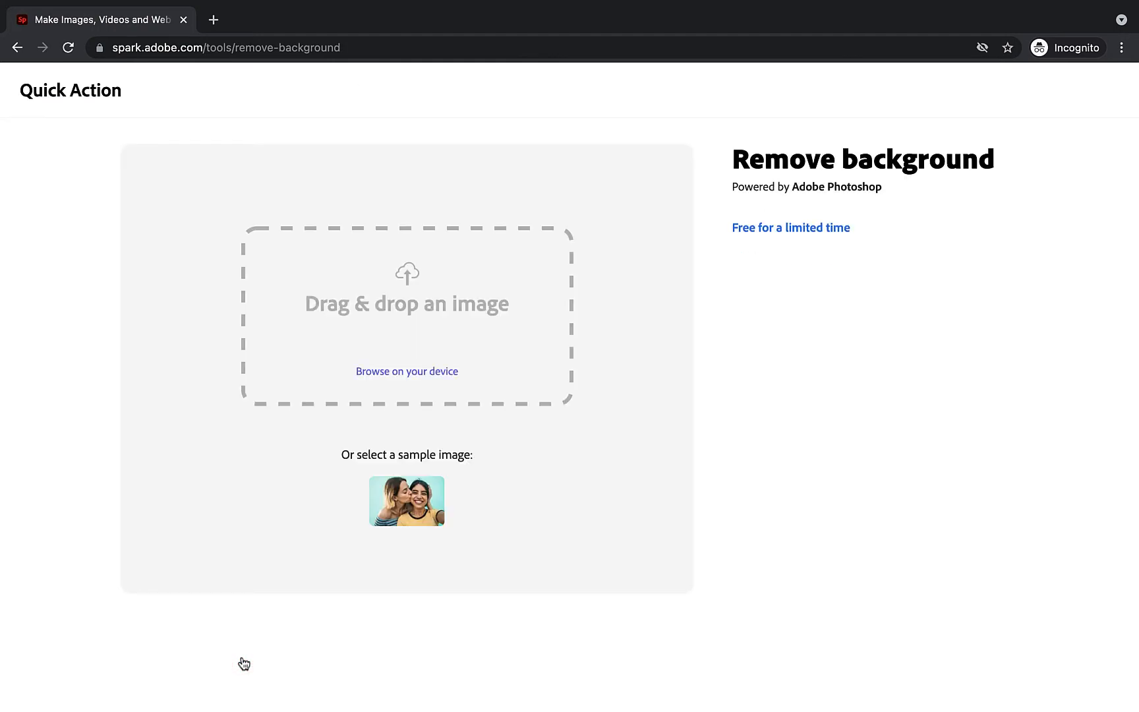
mouse_move(319, 623)
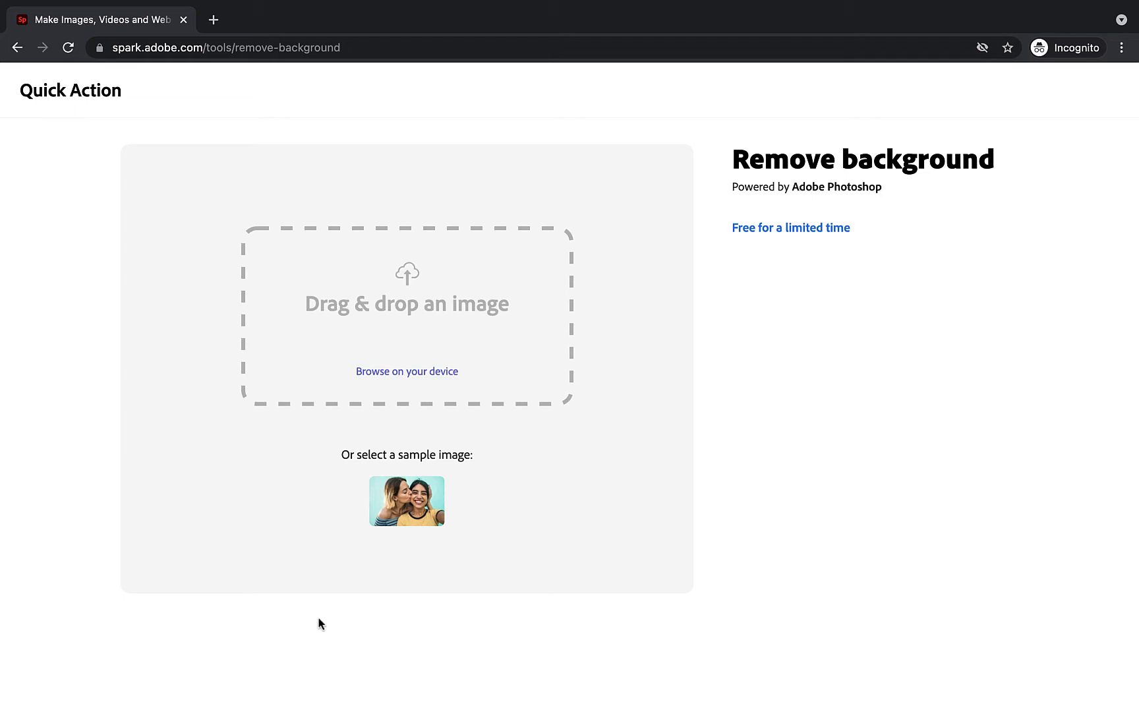
mouse_move(406, 428)
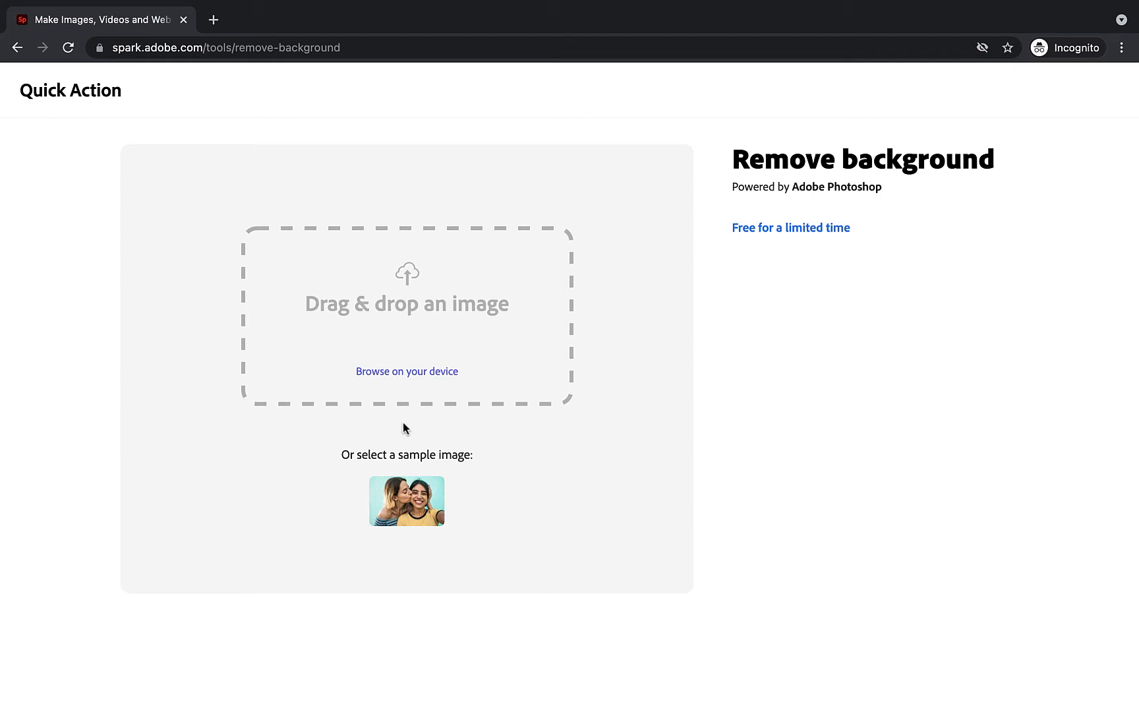
mouse_move(398, 545)
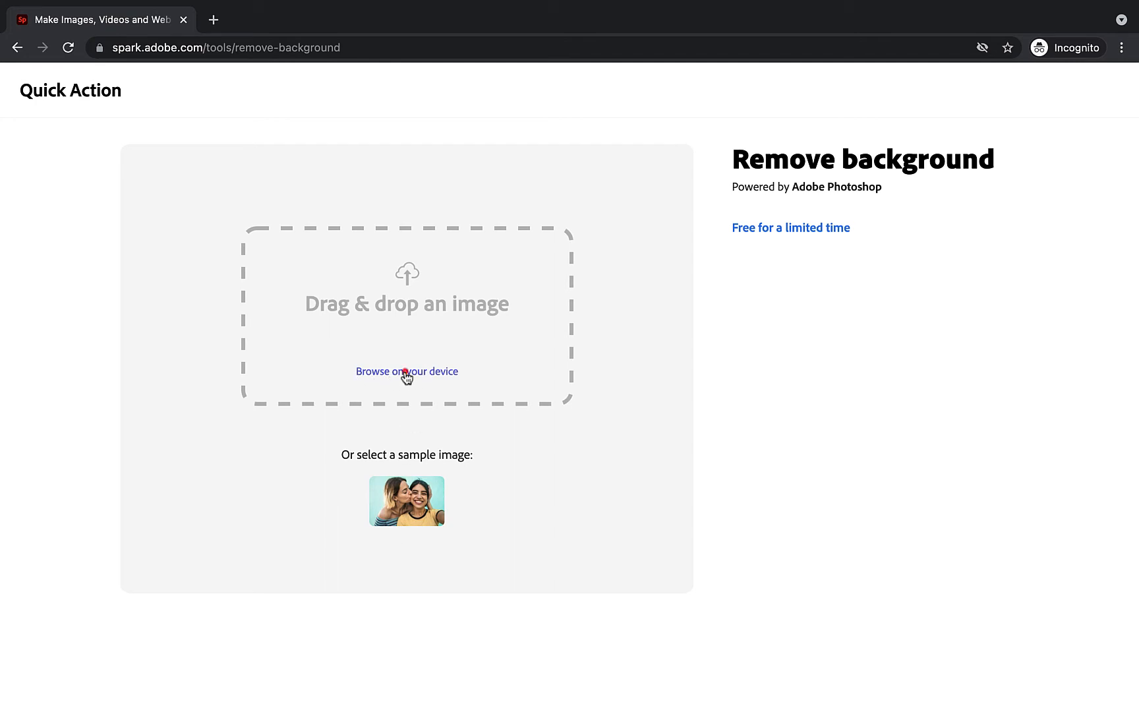
- Browse the device to pick designer-6021491_1920.jpg from the Desktop
left_click(406, 371)
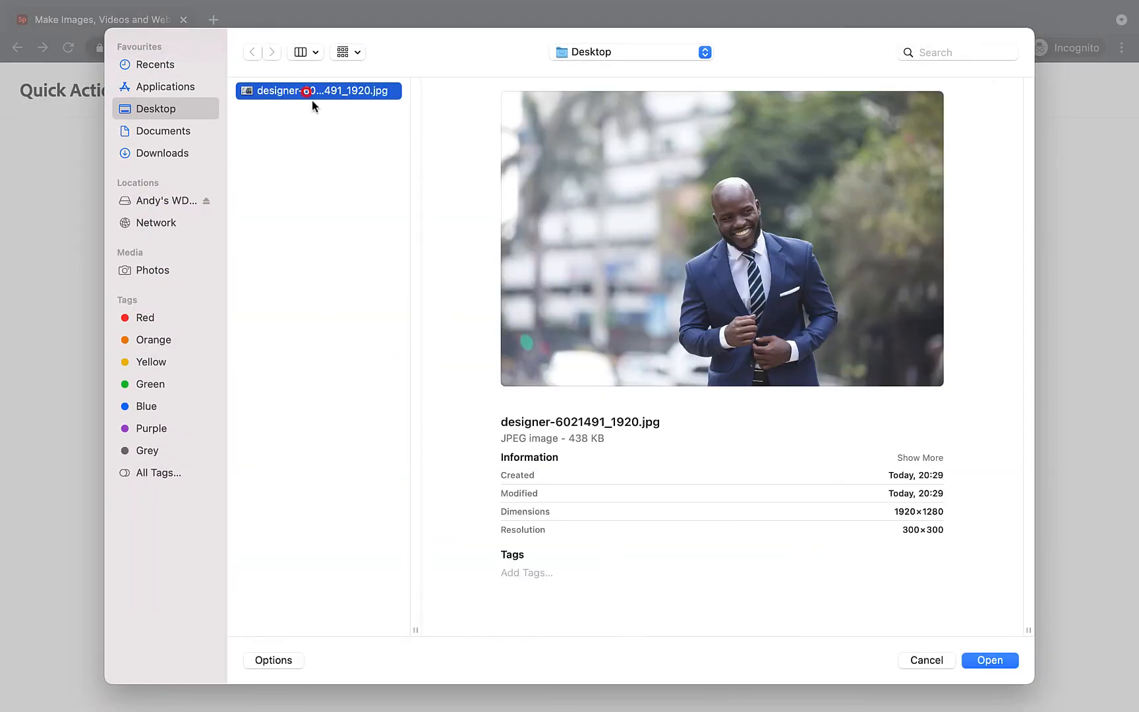
mouse_move(369, 226)
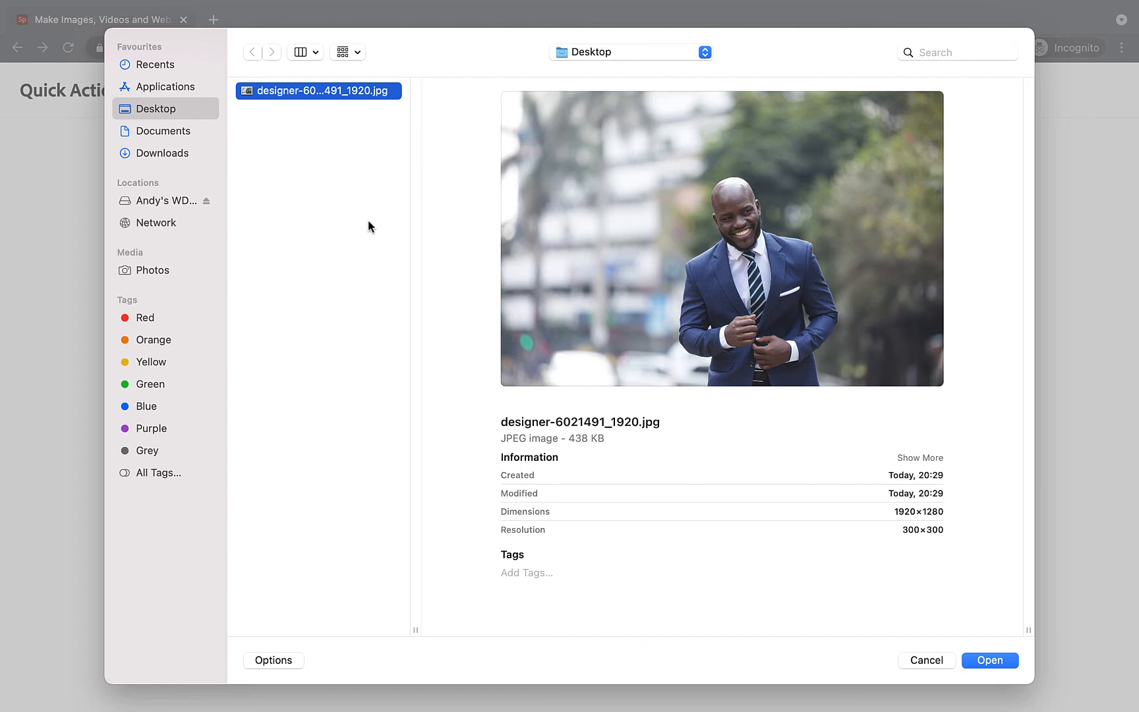
mouse_move(883, 296)
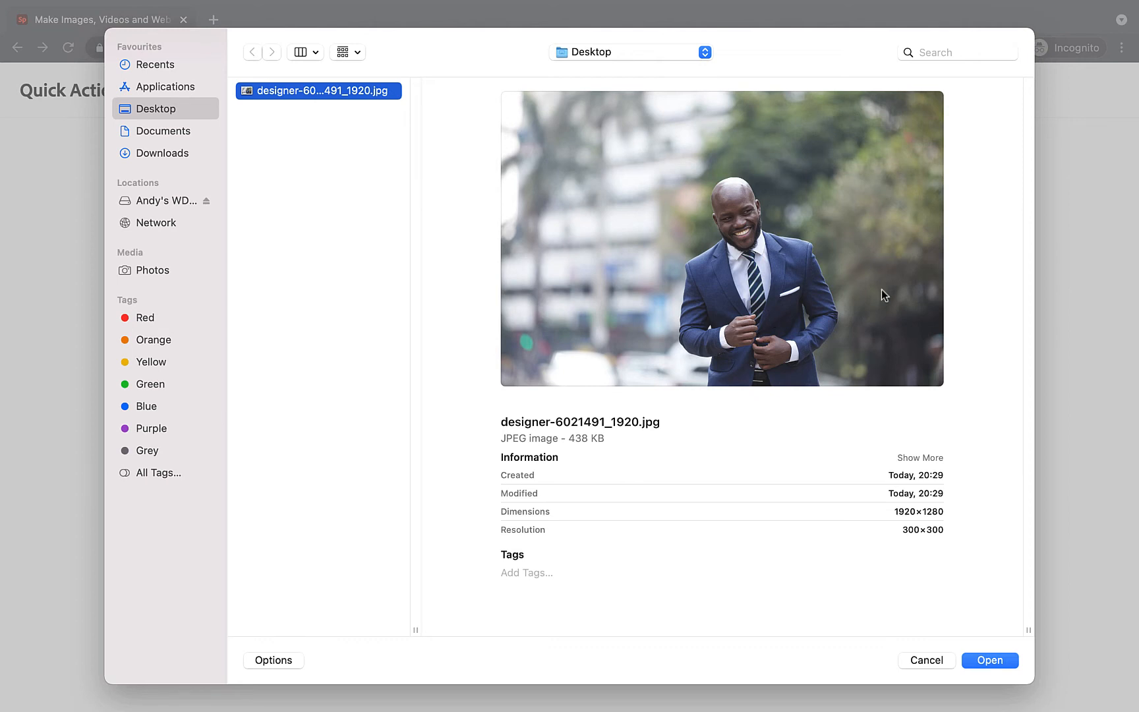
mouse_move(626, 307)
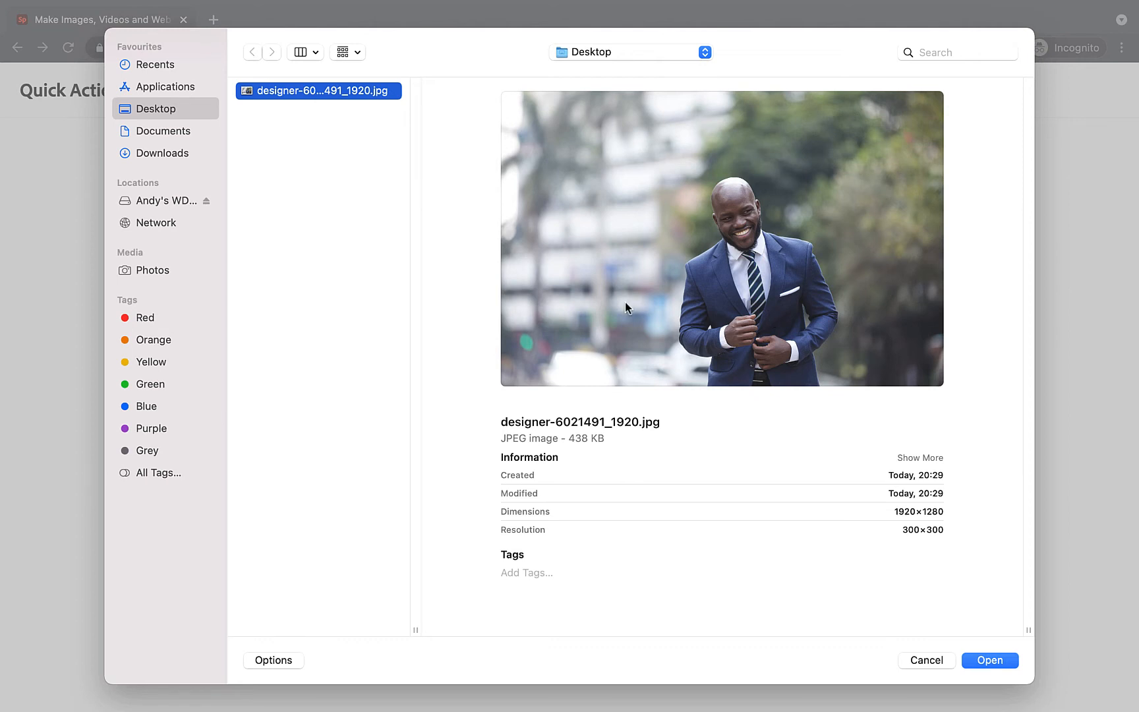
mouse_move(635, 299)
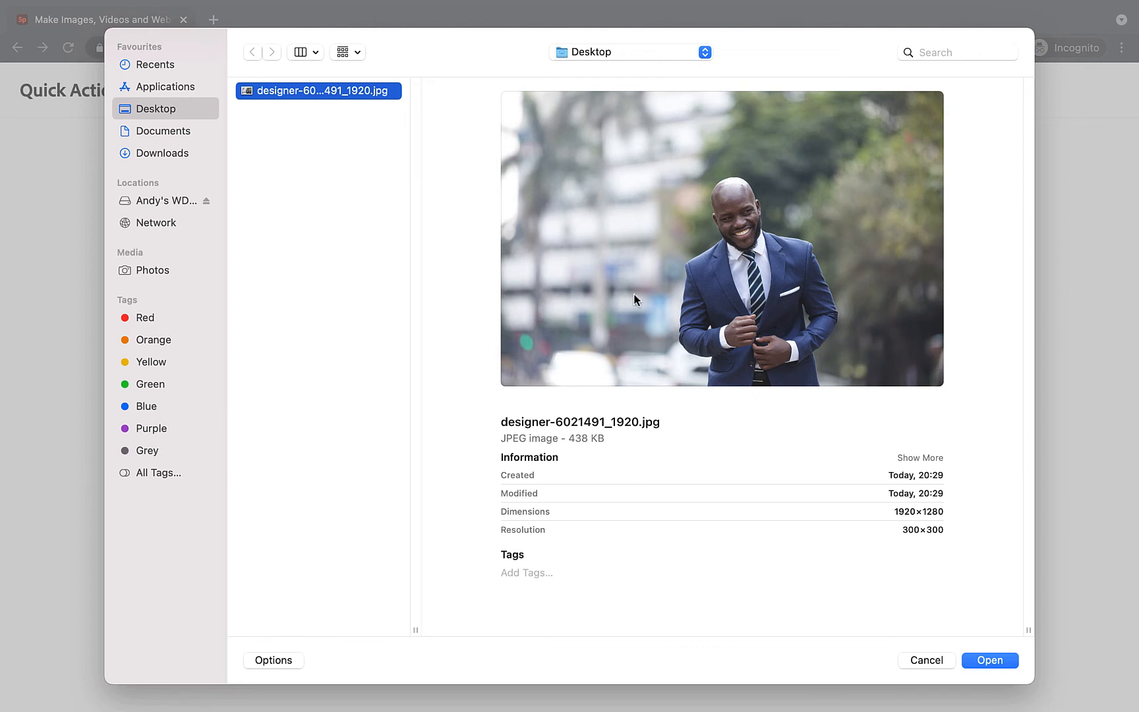
mouse_move(668, 349)
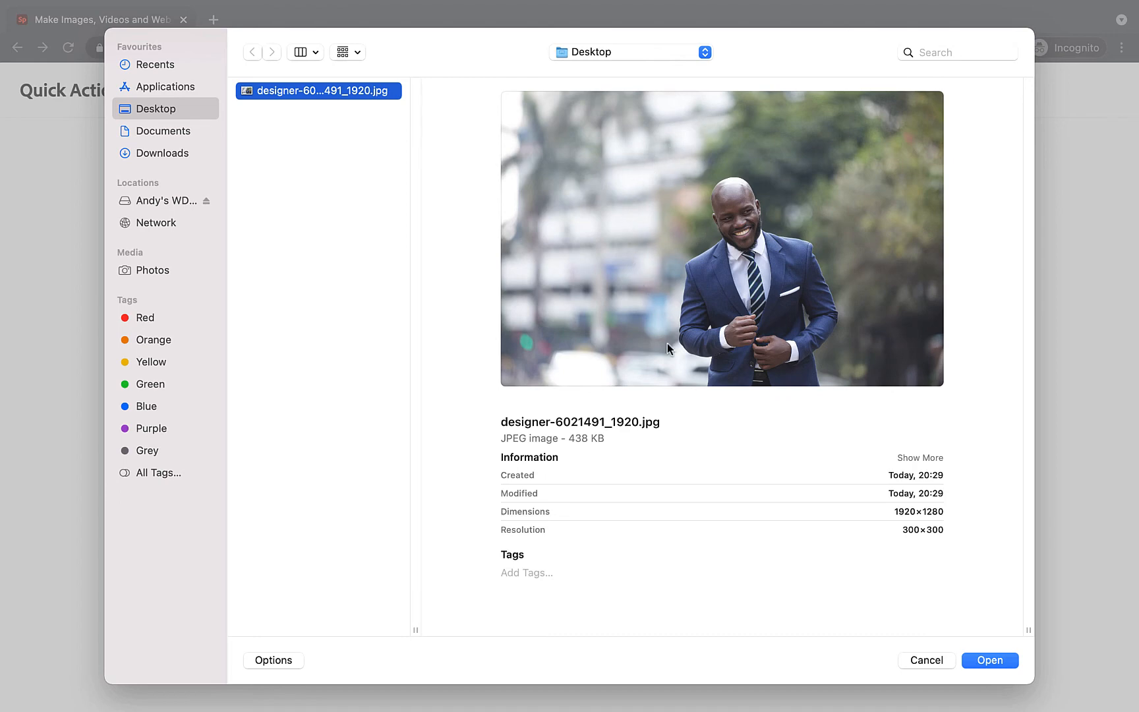
mouse_move(600, 286)
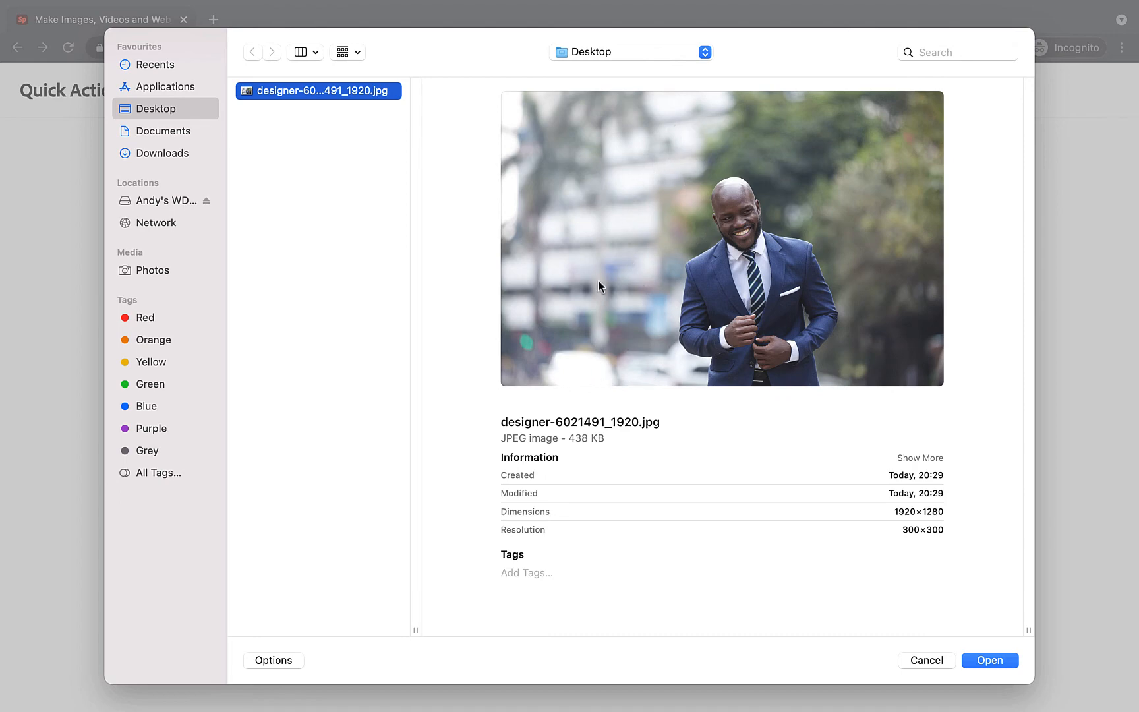
mouse_move(774, 294)
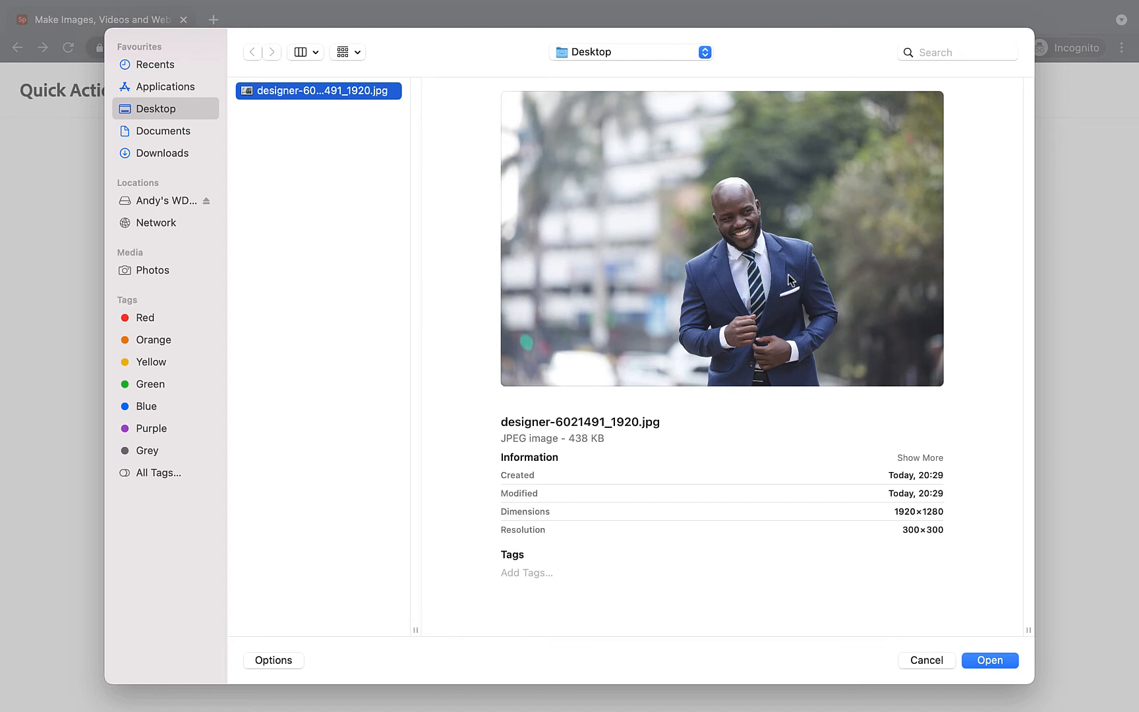
mouse_move(791, 373)
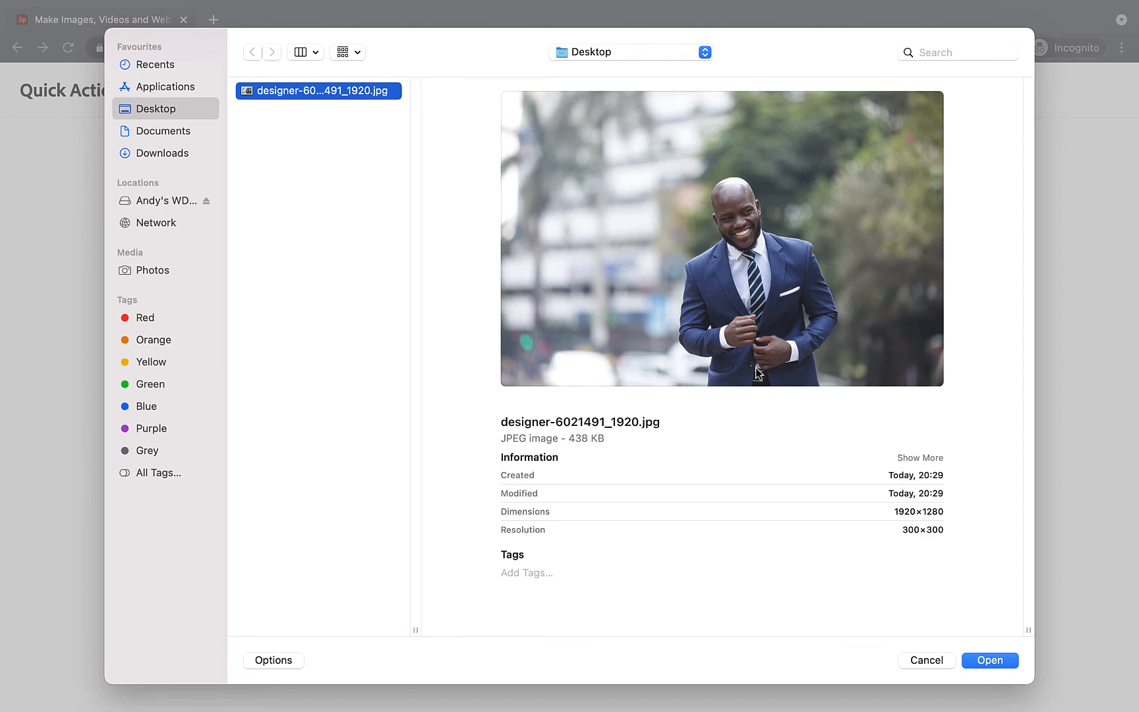
mouse_move(674, 343)
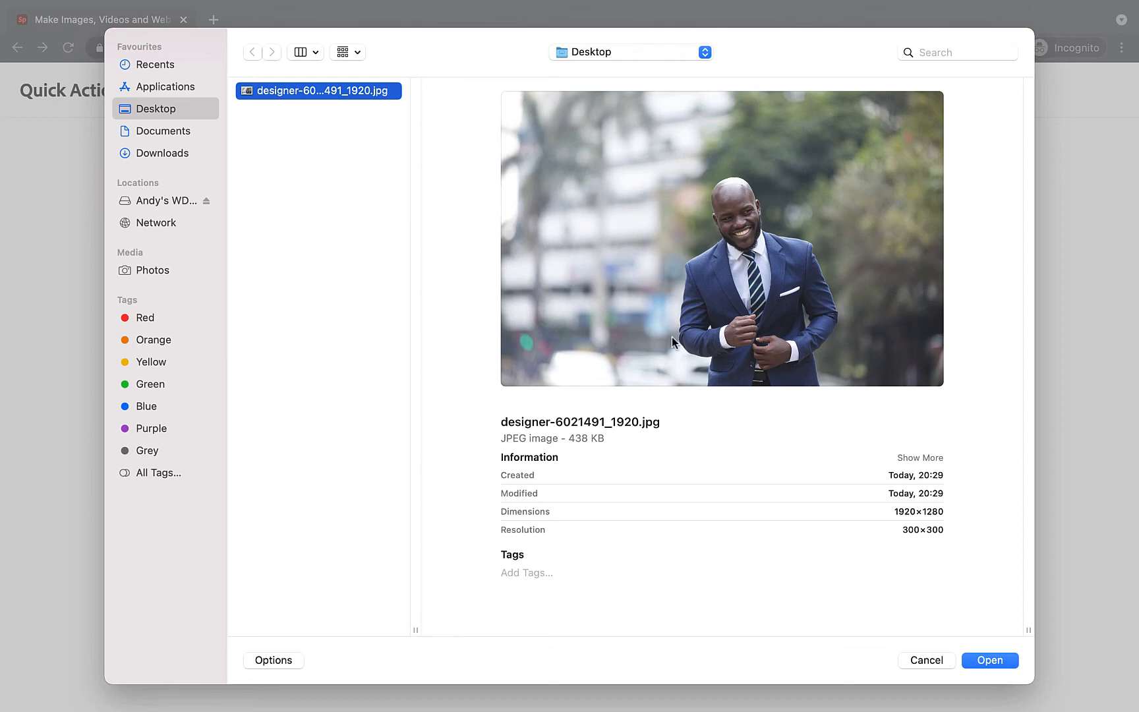
mouse_move(695, 366)
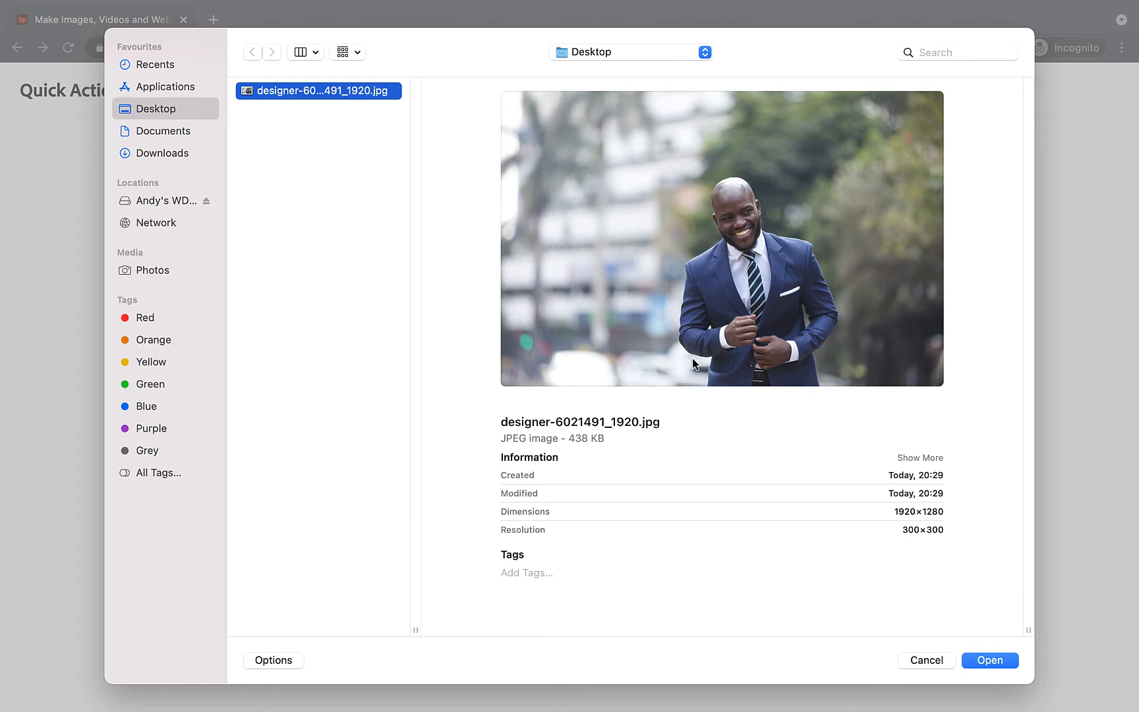
mouse_move(1048, 533)
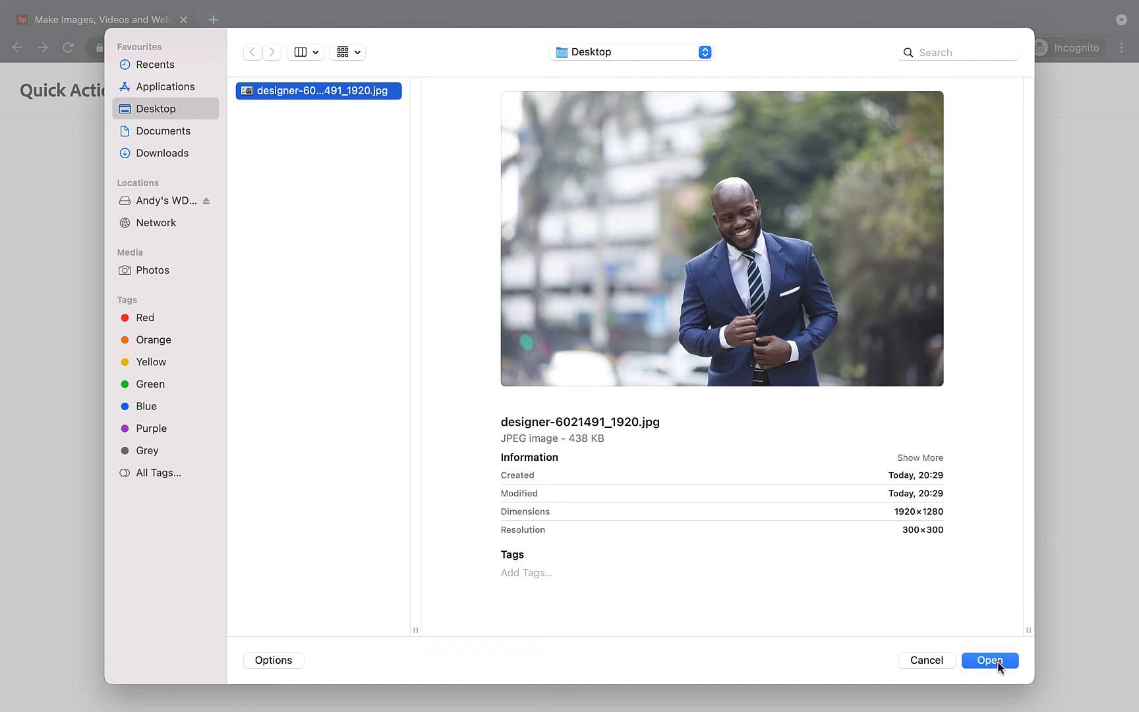
- Upload designer-6021491_1920.jpg so Spark removes its background
left_click(989, 660)
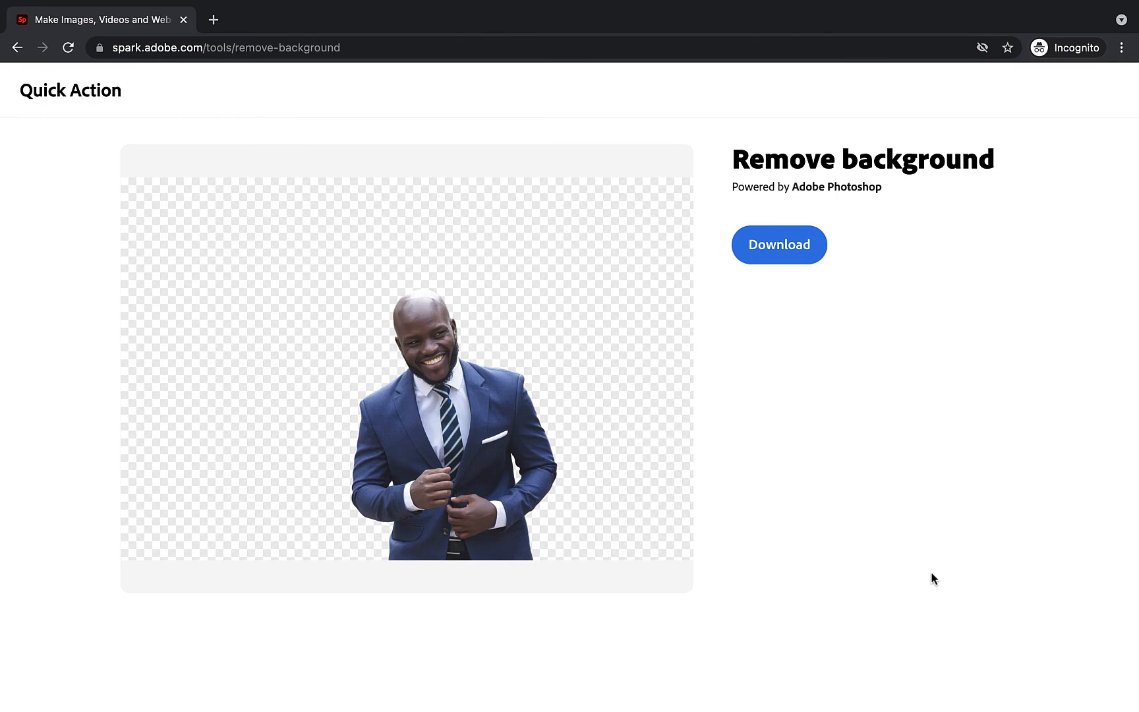
mouse_move(497, 503)
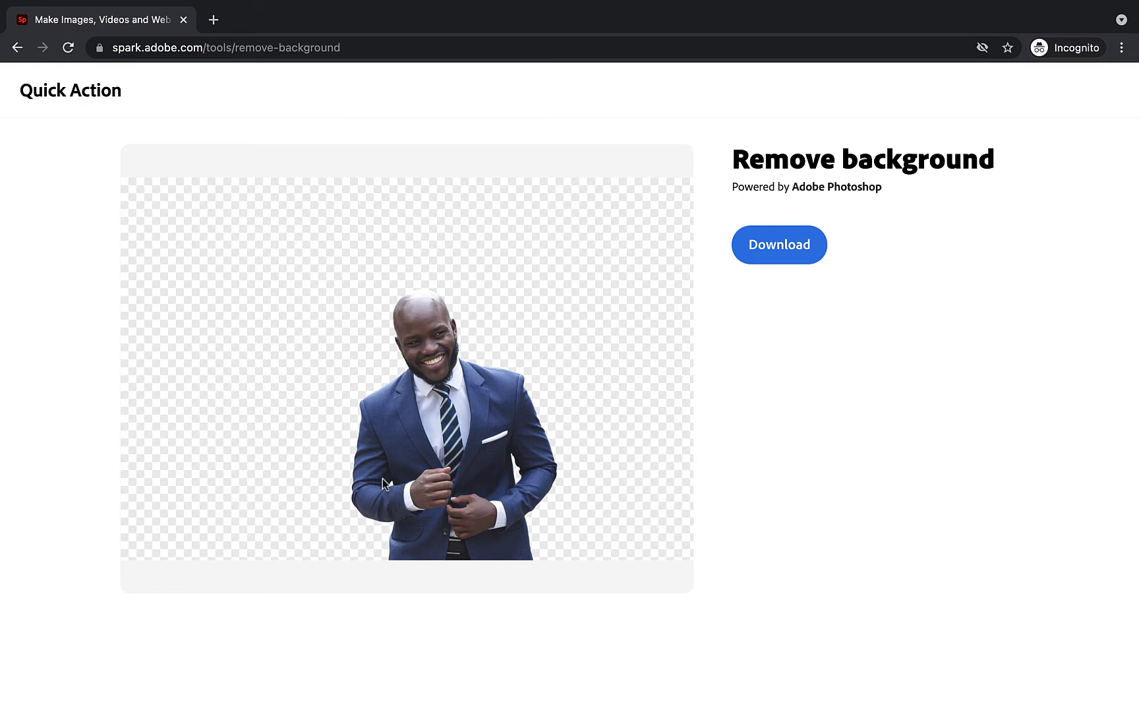
mouse_move(519, 483)
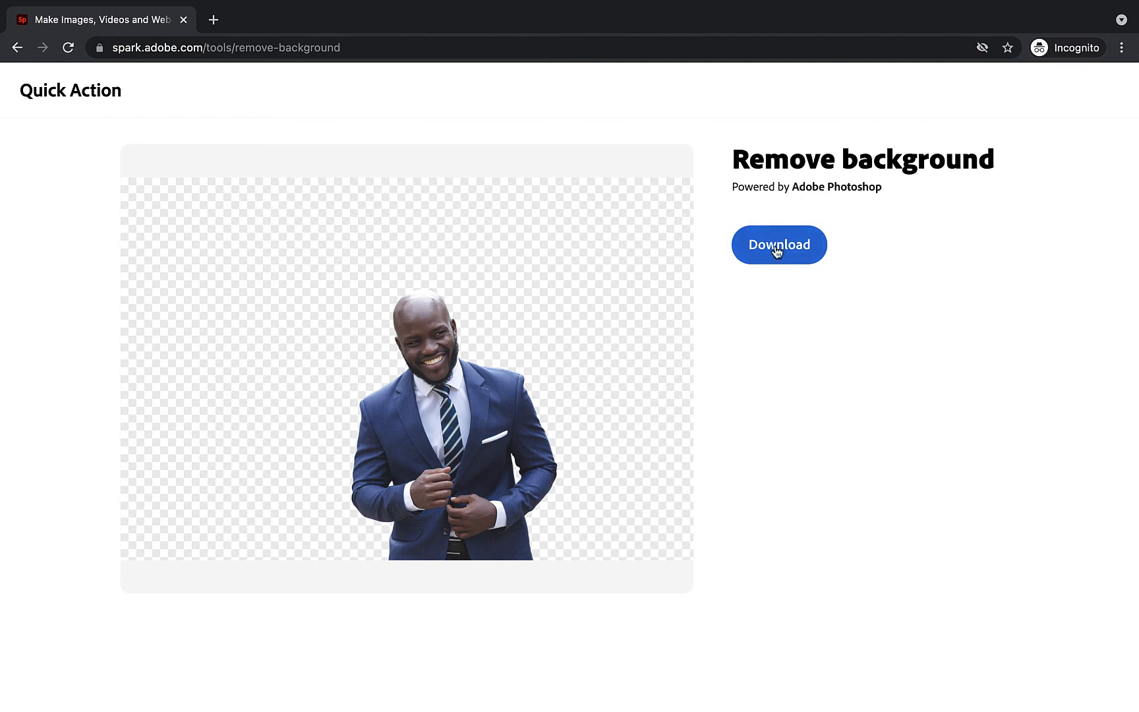
- Download the man's cut-out as a PNG and close the confirmation popup
left_click(778, 243)
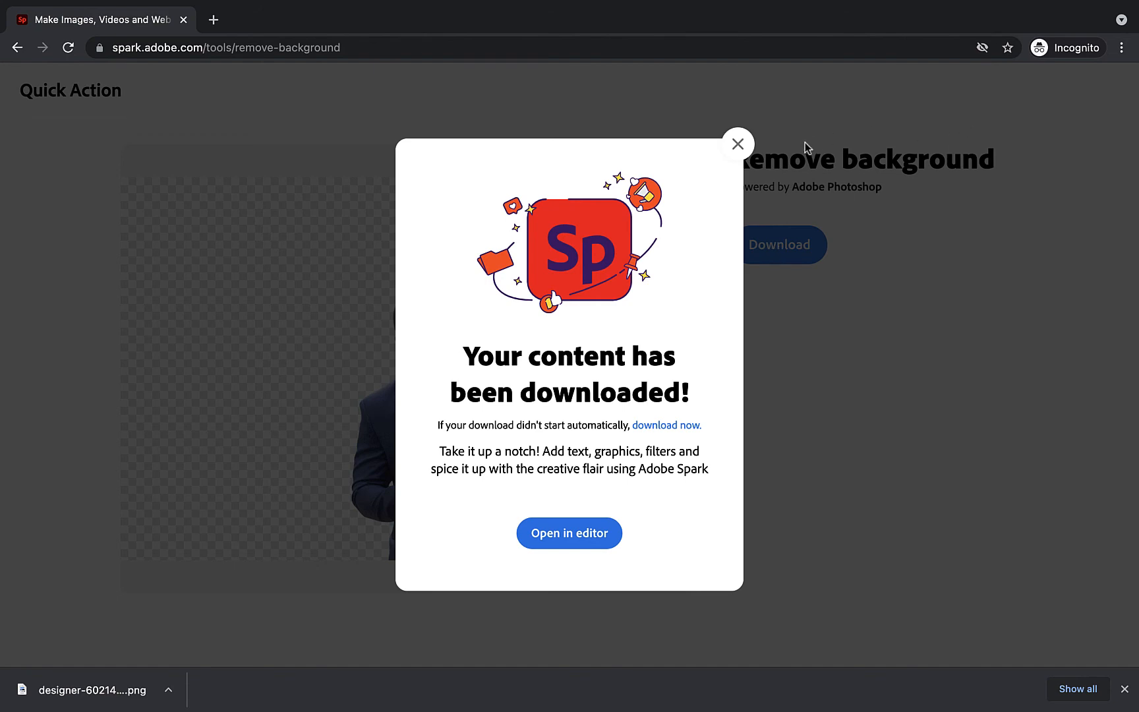
left_click(737, 143)
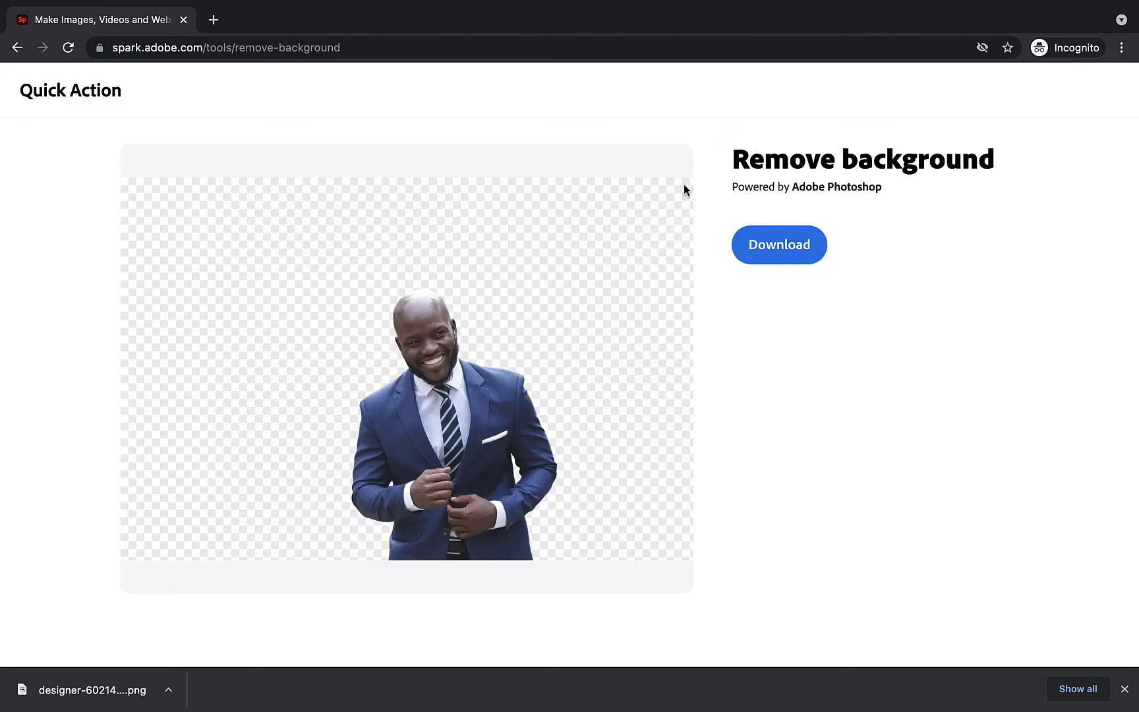